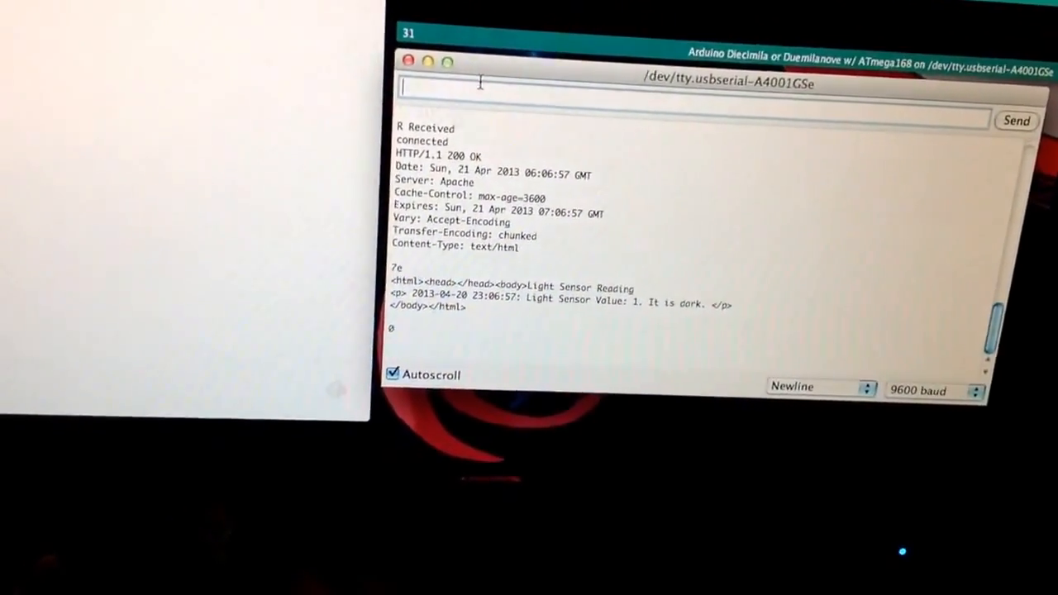
pyautogui.write('R')
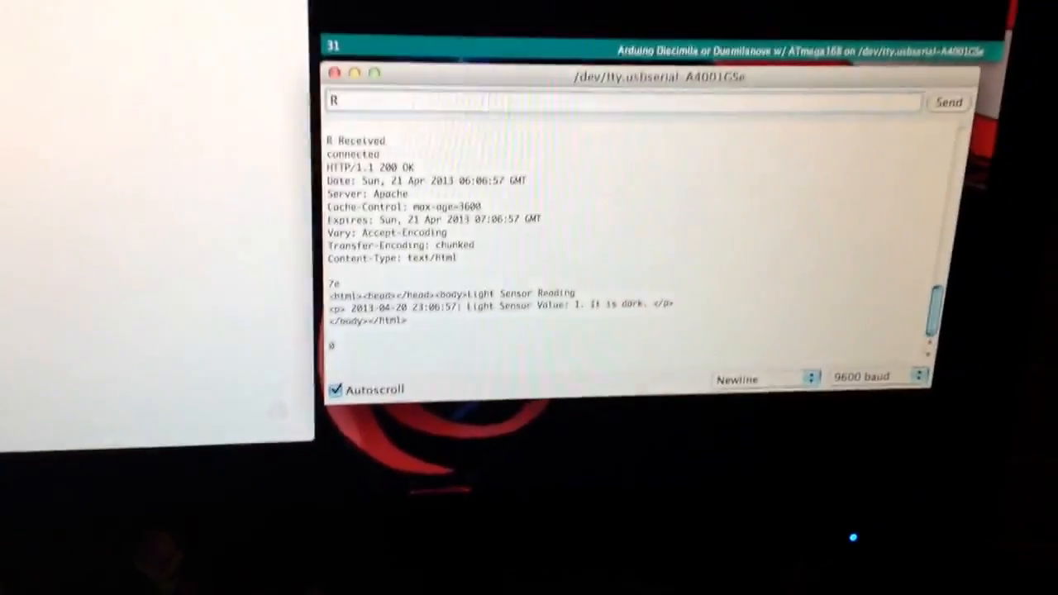